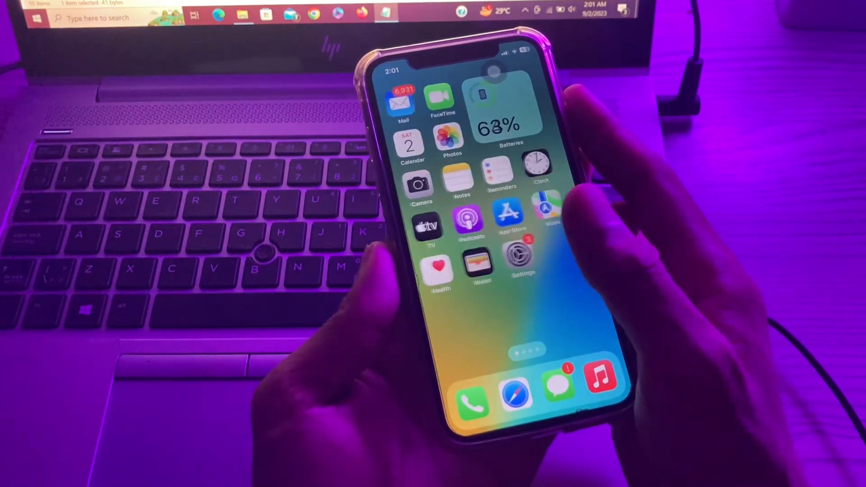
- Launch the Settings app from the iPhone home screen to its main list
{"action": "left_click", "coordinate": [533, 254]}
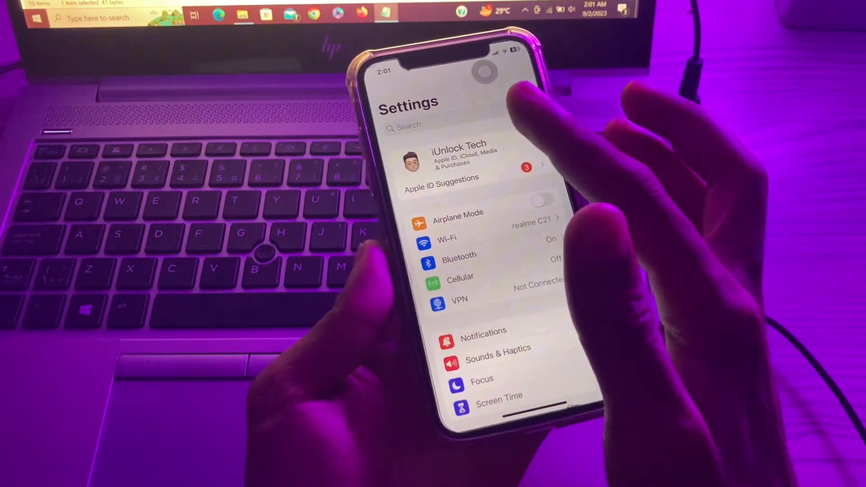
{"action": "left_click", "coordinate": [458, 154]}
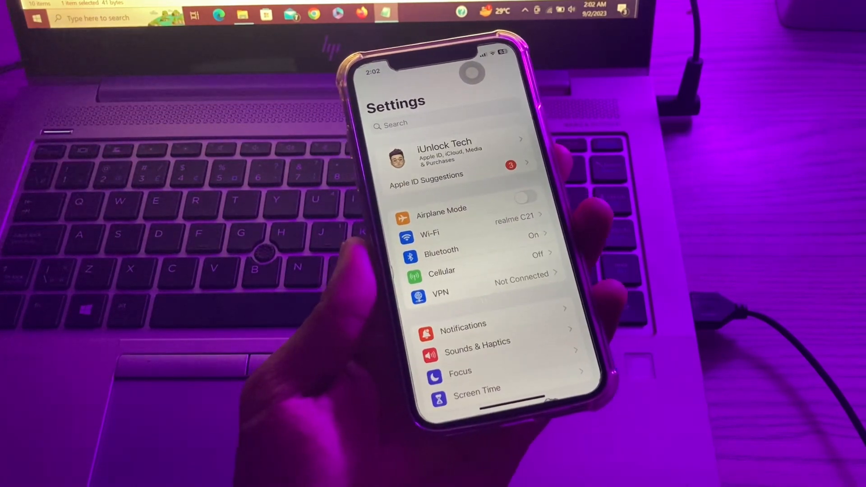
- Reach Screen Time's Content & Privacy Restrictions page with restrictions enabled
{"action": "scroll", "scroll_direction": "down", "scroll_amount": 3}
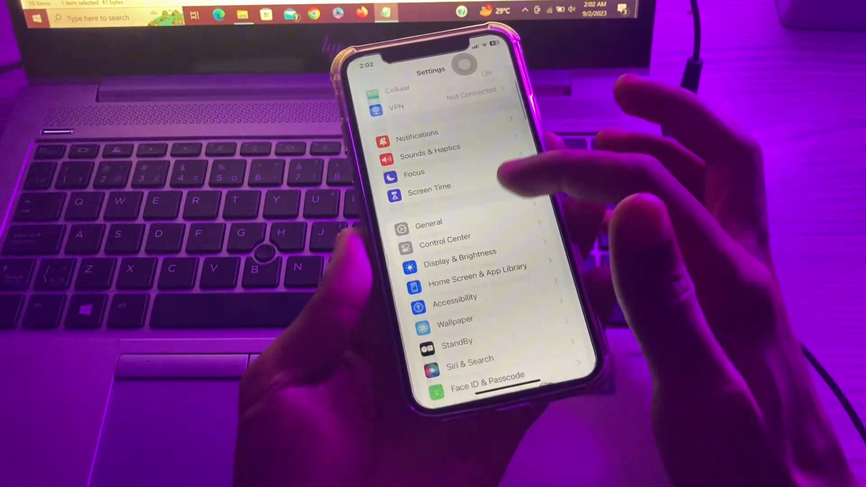
{"action": "scroll", "scroll_direction": "down", "scroll_amount": 3}
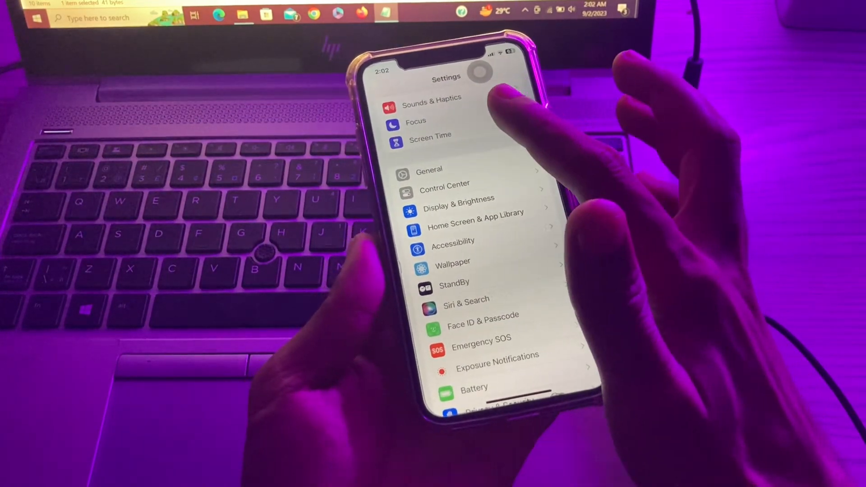
{"action": "left_click", "coordinate": [429, 134]}
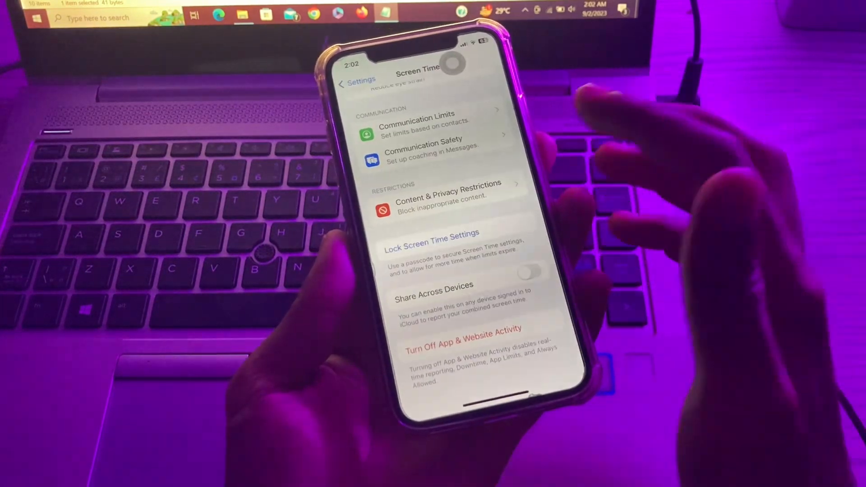
{"action": "left_click", "coordinate": [448, 203]}
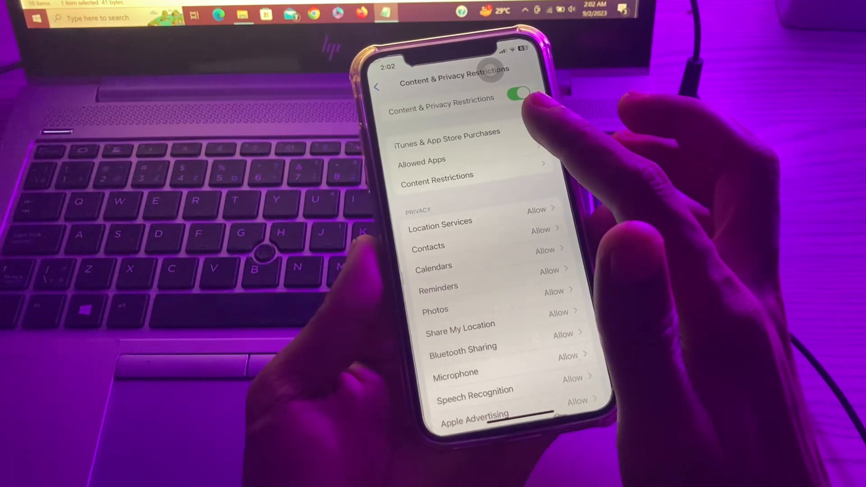
- Check Require Password under iTunes & App Store Purchases, then return to the home screen
{"action": "left_click", "coordinate": [447, 132]}
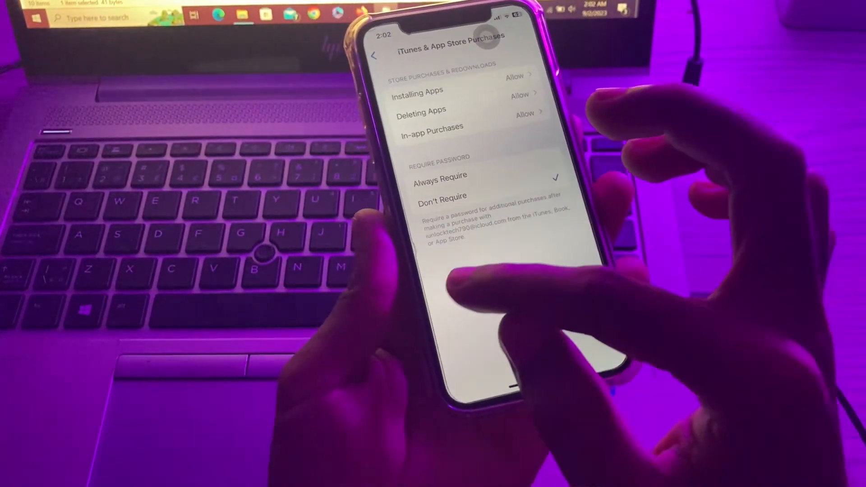
{"action": "left_click", "coordinate": [376, 55]}
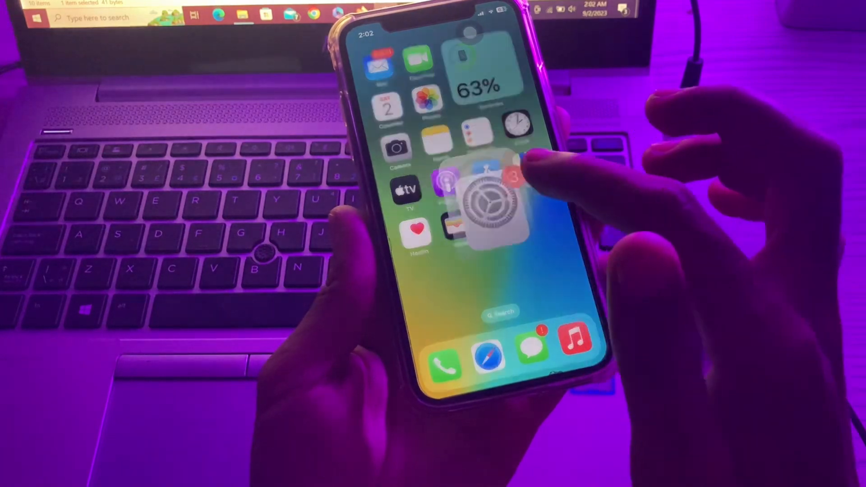
- From the Apple ID account page, display the Require Password options via Password Settings
{"action": "left_click", "coordinate": [492, 198]}
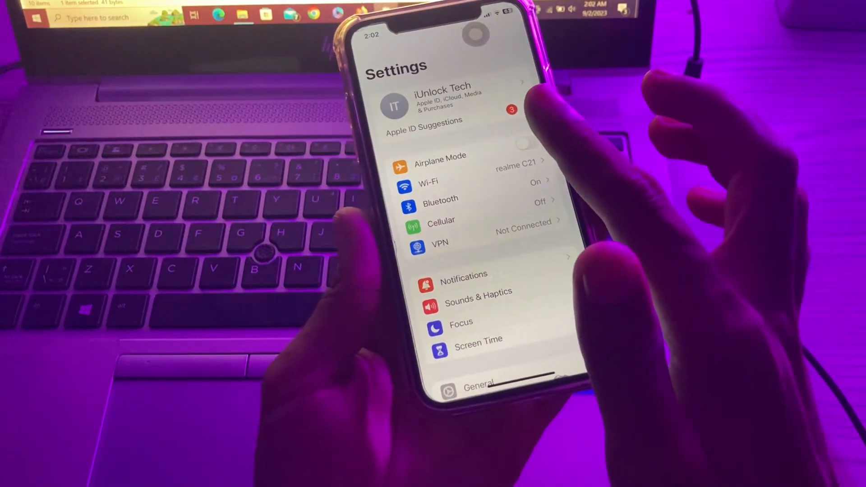
{"action": "left_click", "coordinate": [443, 102]}
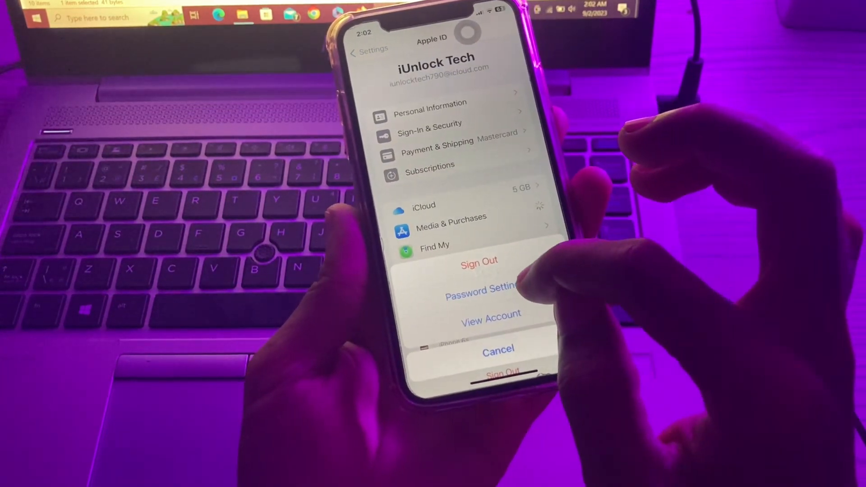
{"action": "left_click", "coordinate": [482, 289]}
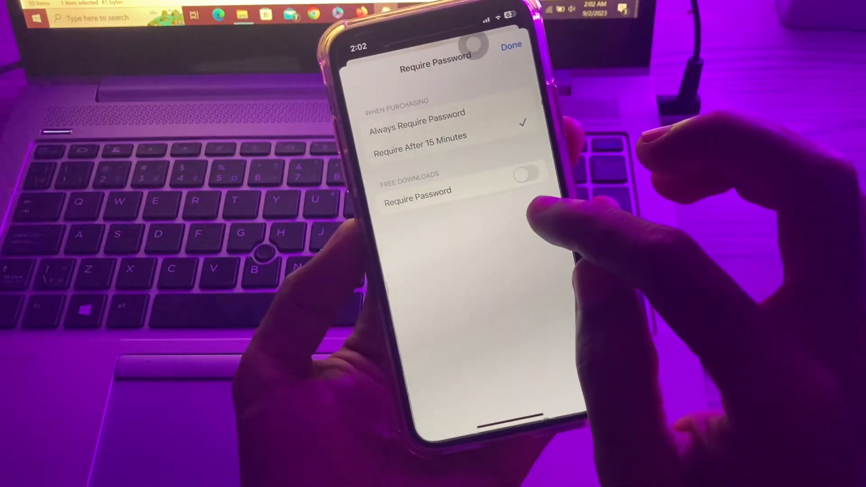
- Leave Free Downloads Require Password off after toggling it, and confirm with Done
{"action": "left_click", "coordinate": [526, 174]}
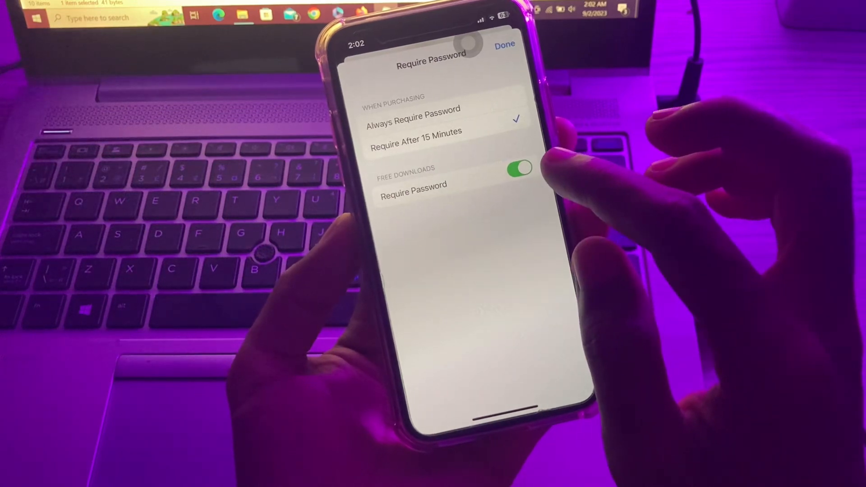
{"action": "left_click", "coordinate": [518, 168]}
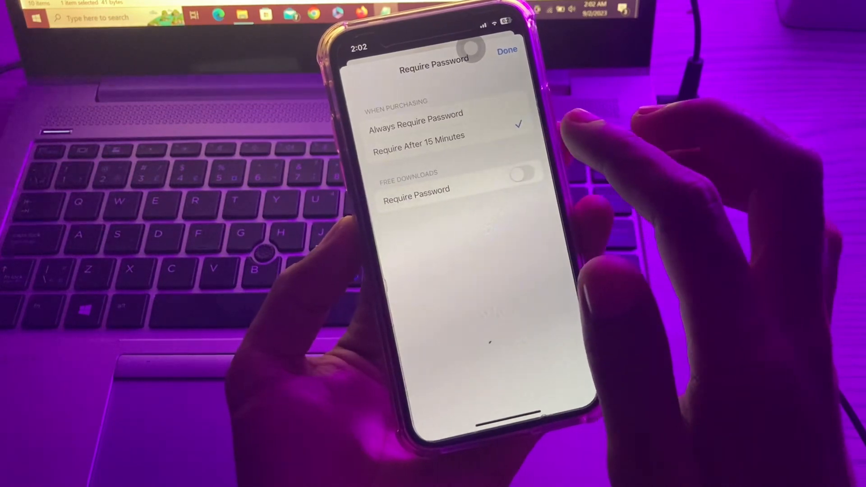
{"action": "left_click", "coordinate": [506, 50]}
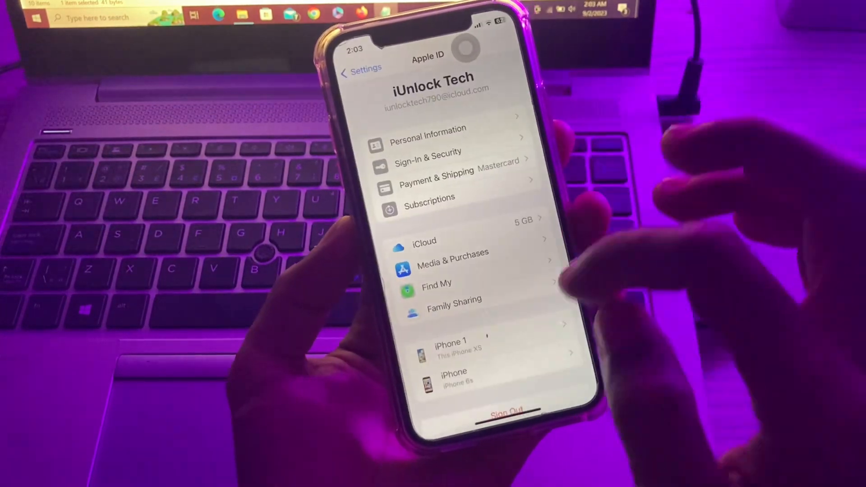